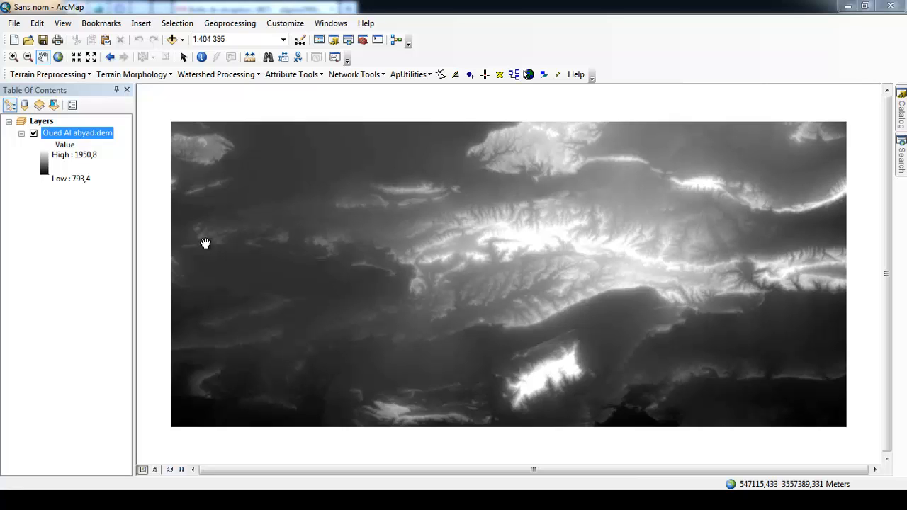
{"action": "mouse_move", "coordinate": [127, 196]}
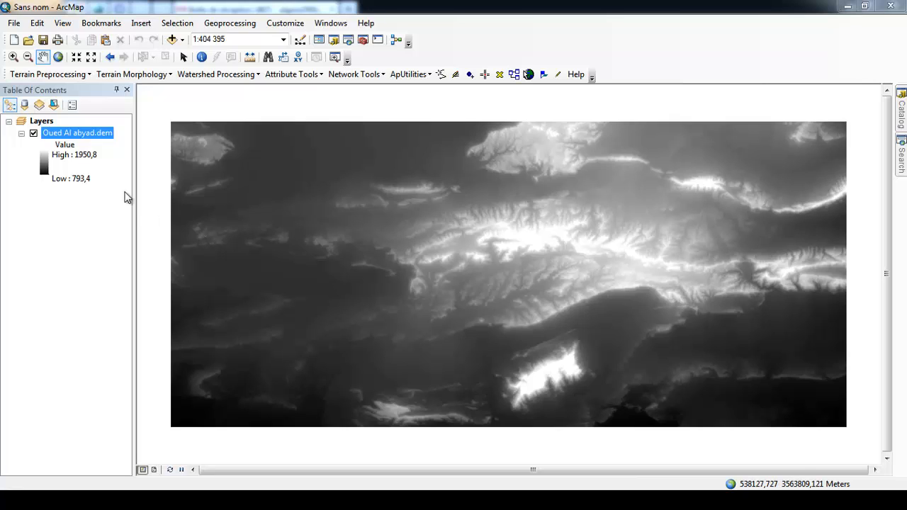
{"action": "mouse_move", "coordinate": [73, 151]}
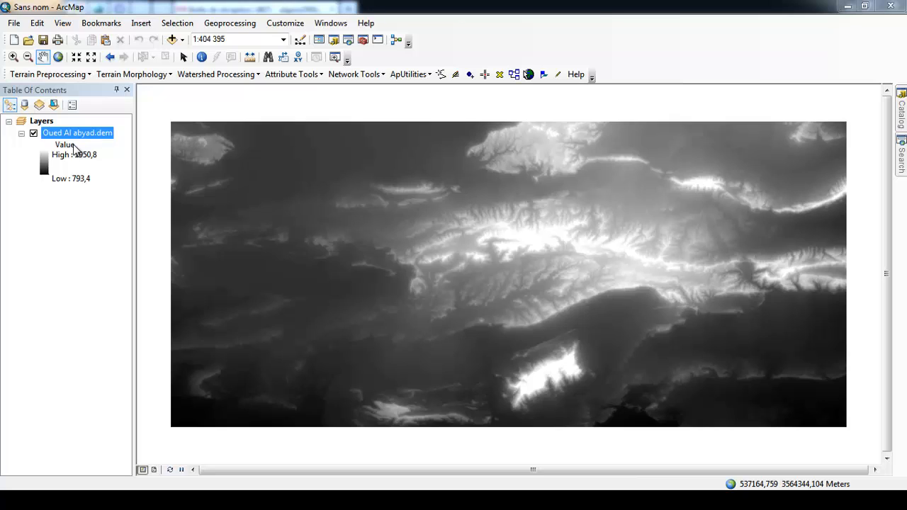
{"action": "mouse_move", "coordinate": [116, 188]}
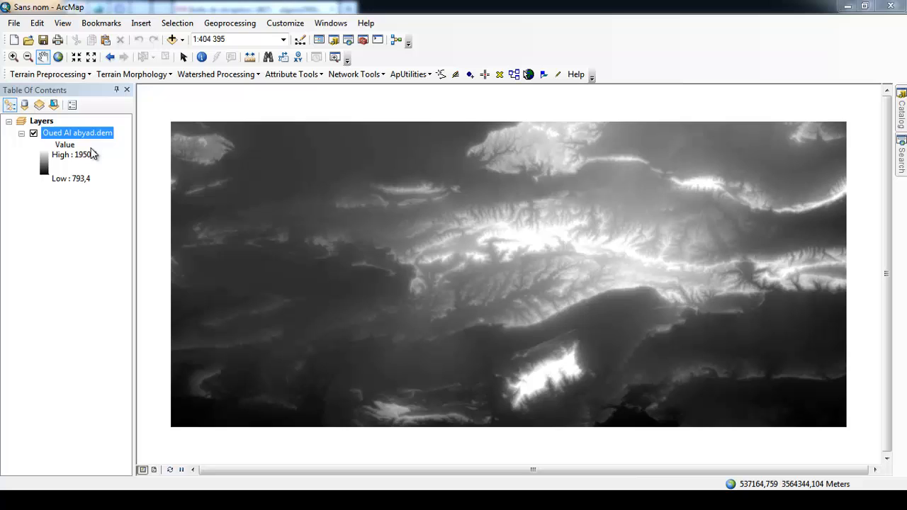
{"action": "mouse_move", "coordinate": [112, 164]}
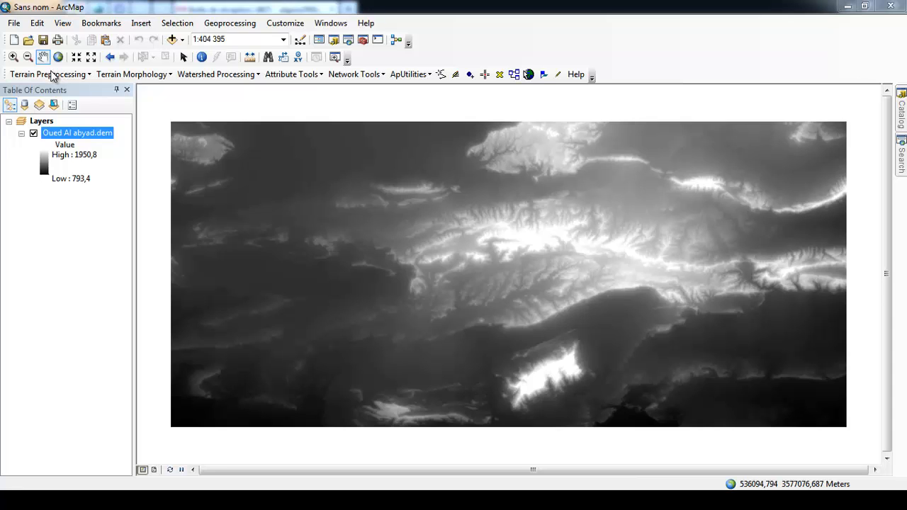
Open Fill Sinks on Oued Al abyad.dem, with output Fil and the Fill All method
{"action": "left_click", "coordinate": [48, 74]}
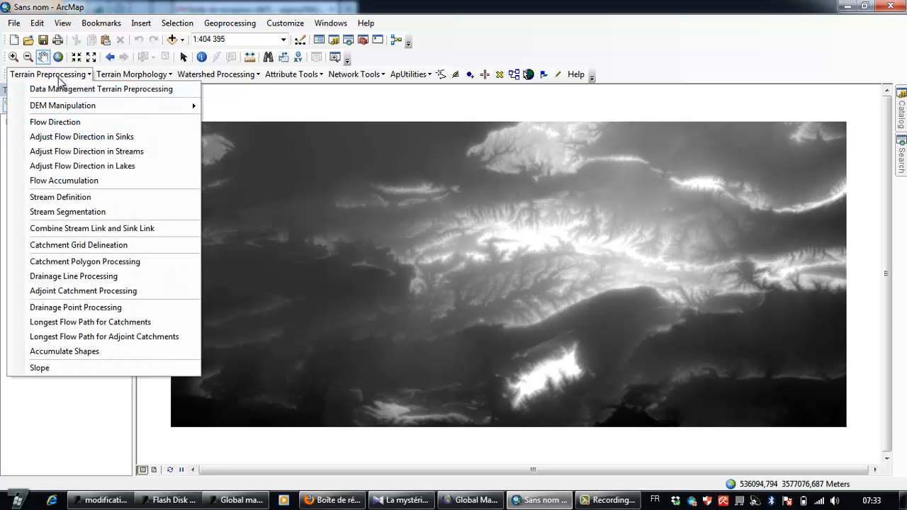
{"action": "mouse_move", "coordinate": [62, 105]}
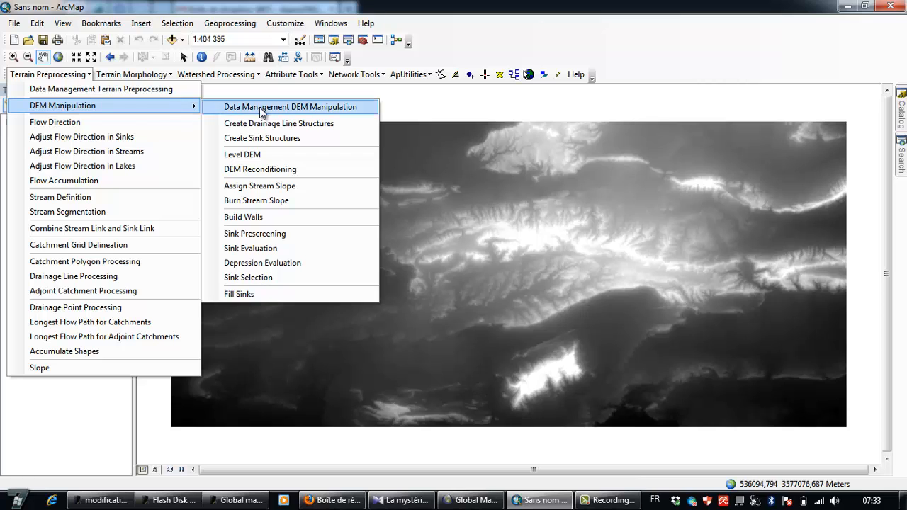
{"action": "mouse_move", "coordinate": [239, 294]}
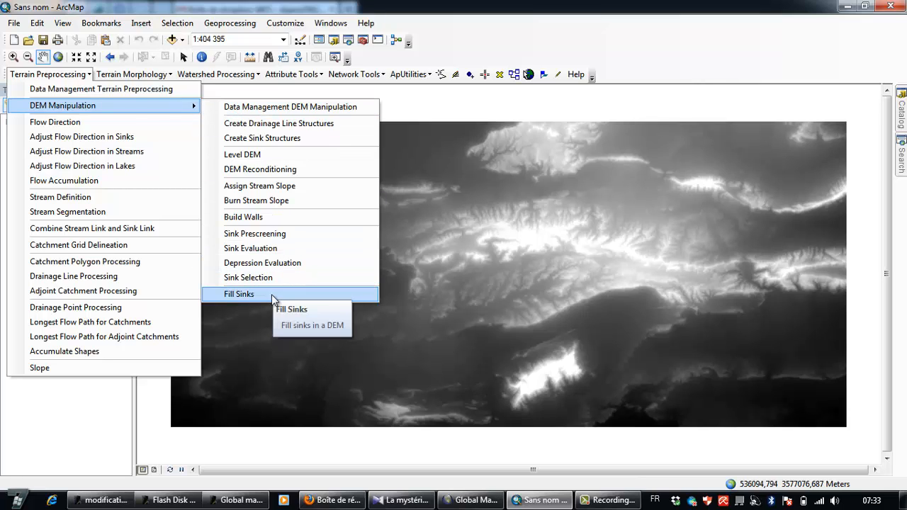
{"action": "left_click", "coordinate": [239, 294]}
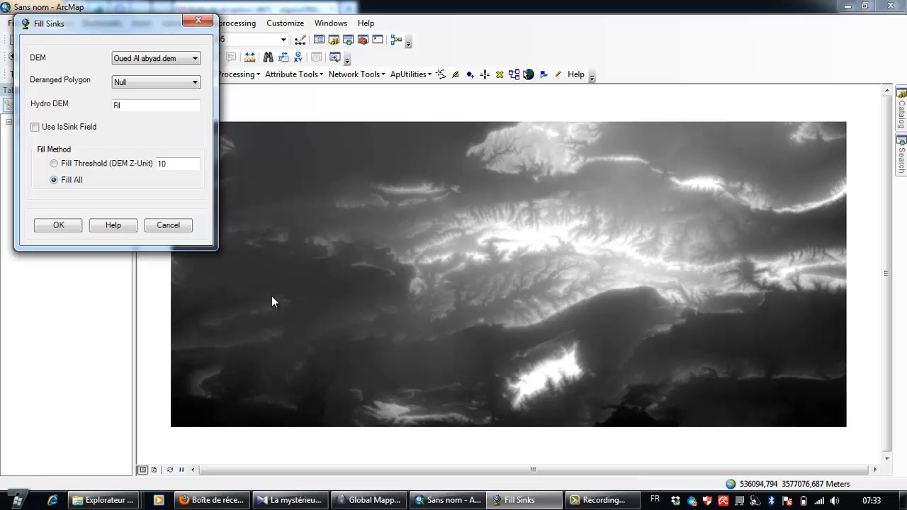
Run Fill Sinks on Oued Al abyad.dem and dismiss the resulting COMException error
{"action": "left_click", "coordinate": [58, 225]}
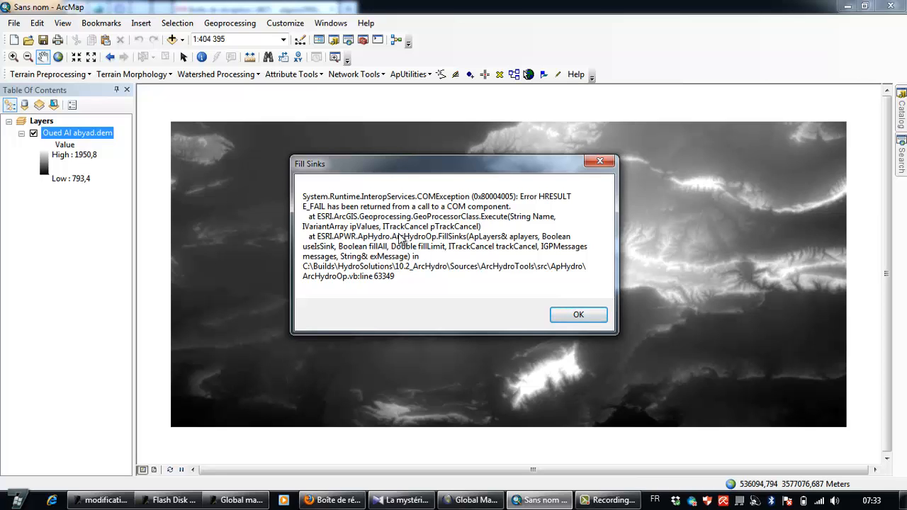
{"action": "mouse_move", "coordinate": [578, 314]}
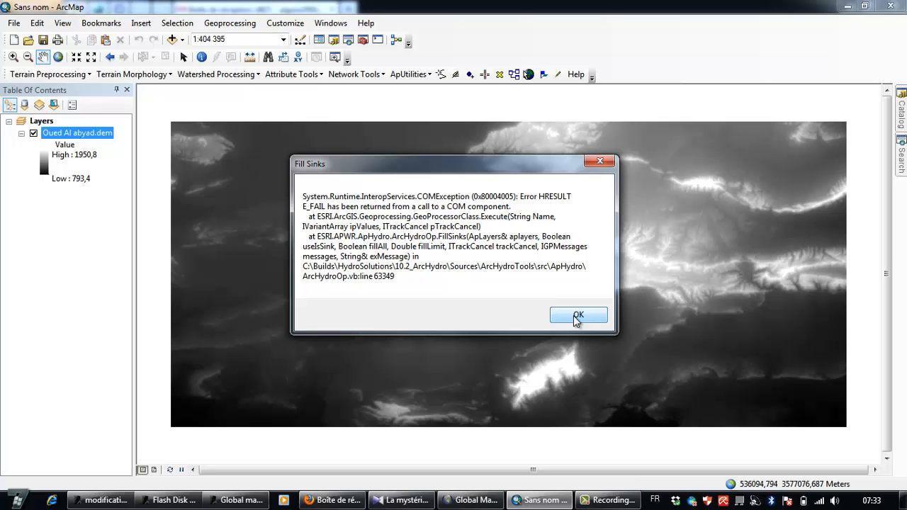
{"action": "left_click", "coordinate": [579, 314]}
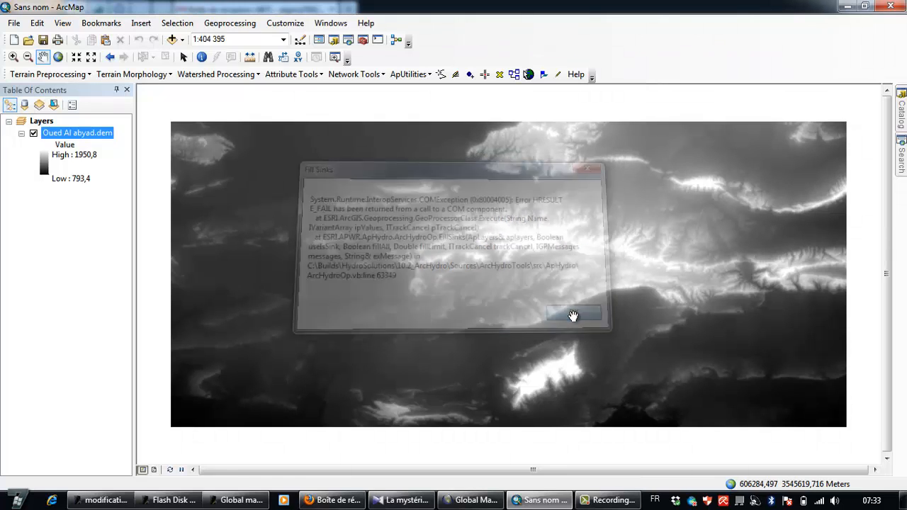
{"action": "left_click", "coordinate": [573, 315]}
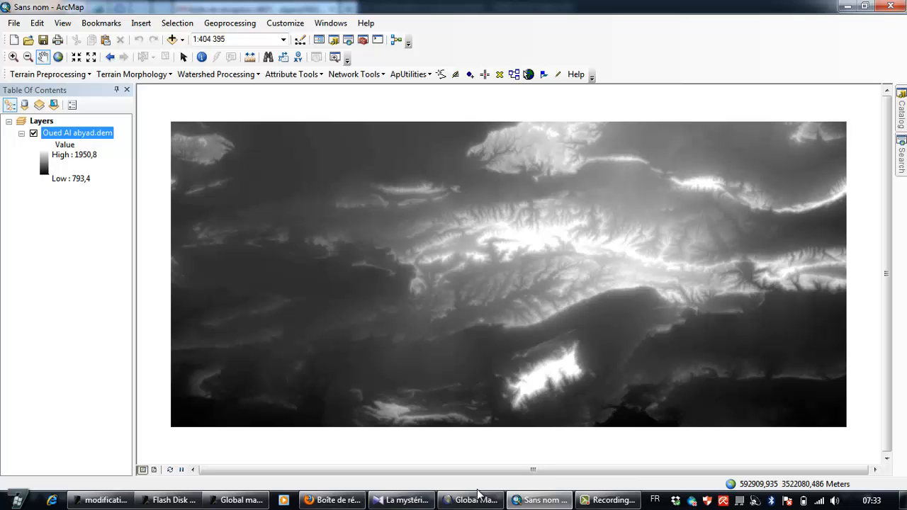
In Global Mapper, browse to the Oued Al abyad folder and cancel loading Export_Output.sbx
{"action": "left_click", "coordinate": [470, 500]}
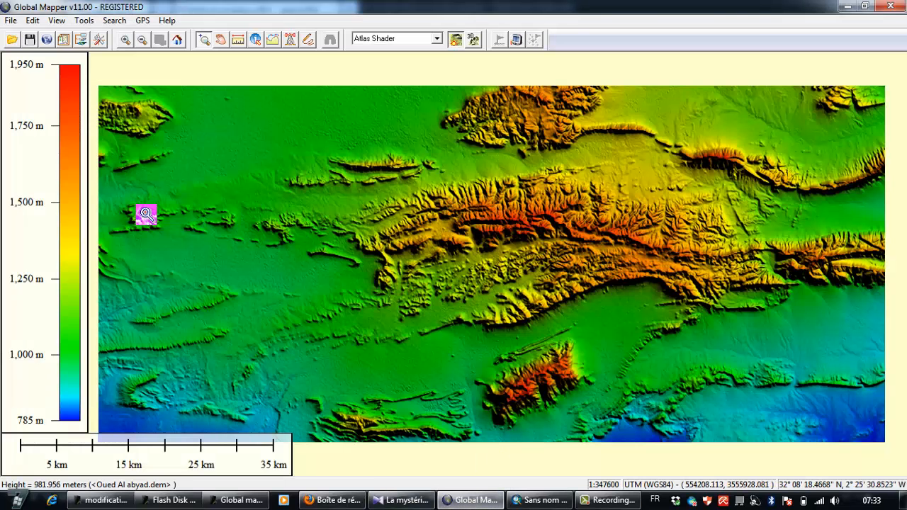
{"action": "left_click", "coordinate": [10, 20]}
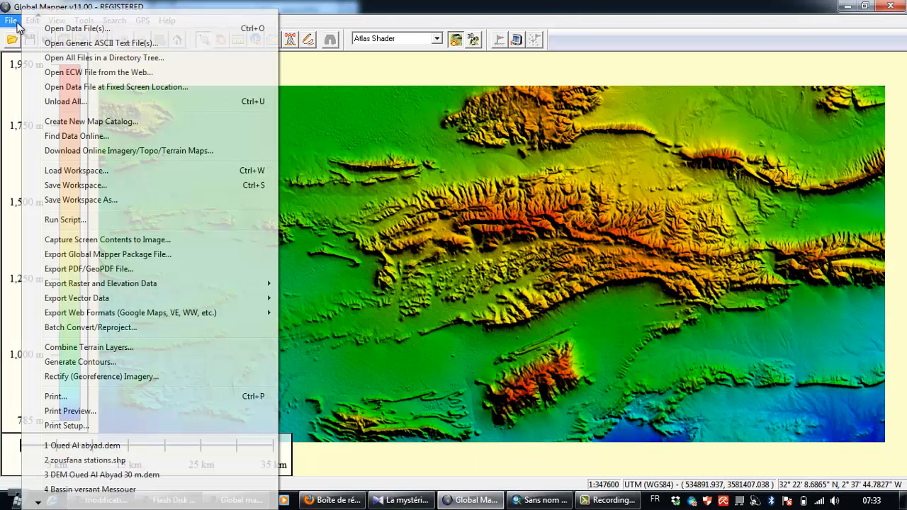
{"action": "left_click", "coordinate": [76, 29]}
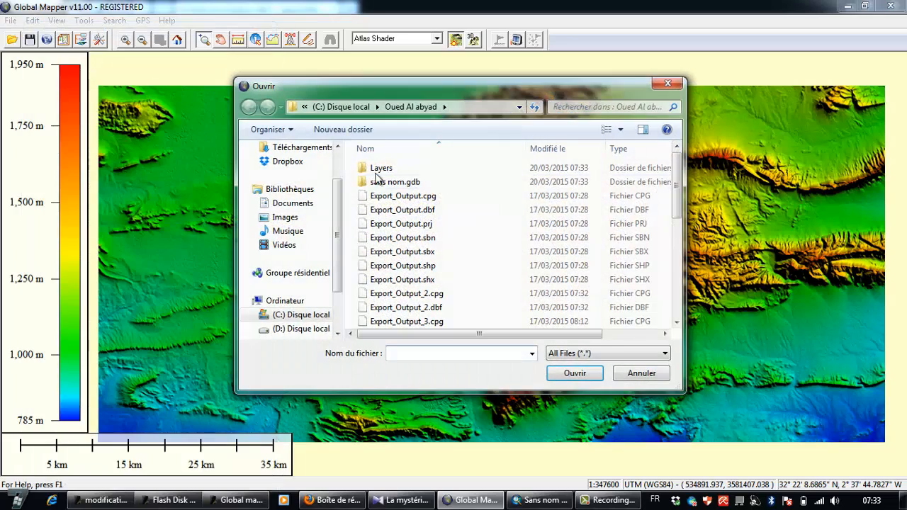
{"action": "left_click", "coordinate": [249, 106]}
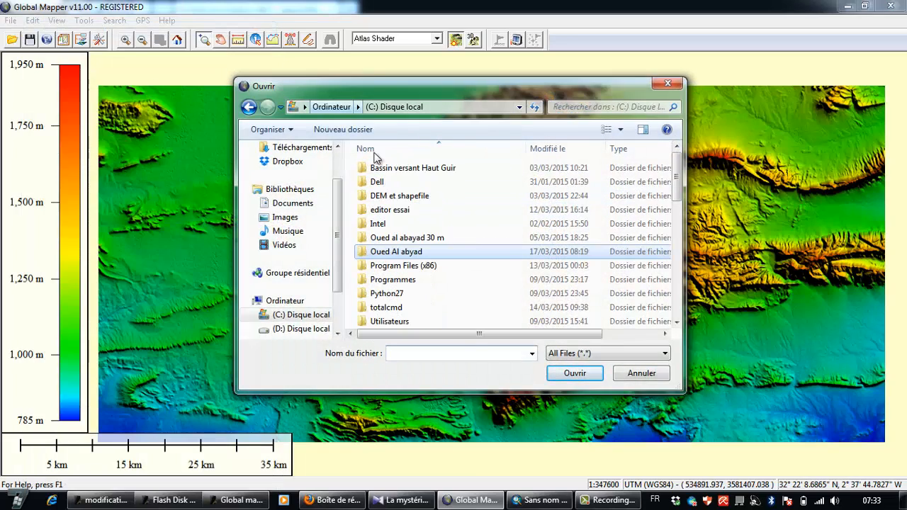
{"action": "double_click", "coordinate": [395, 251]}
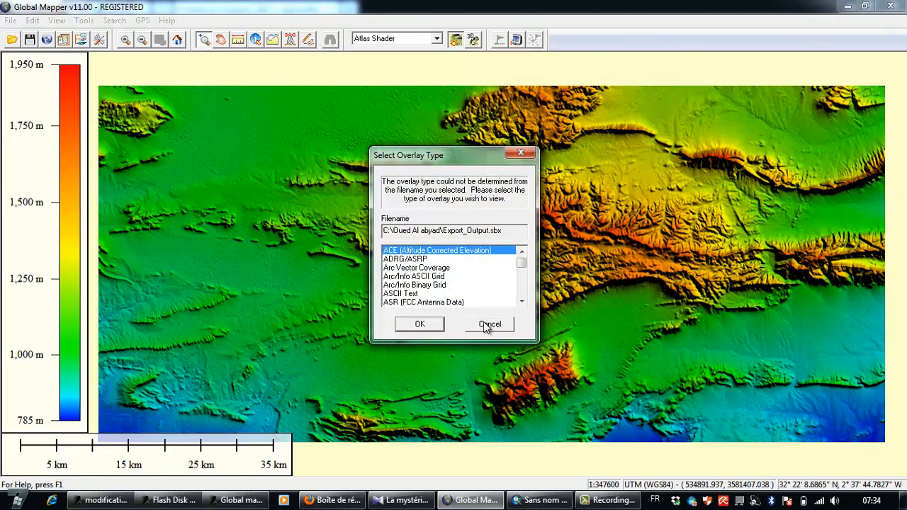
{"action": "left_click", "coordinate": [489, 324]}
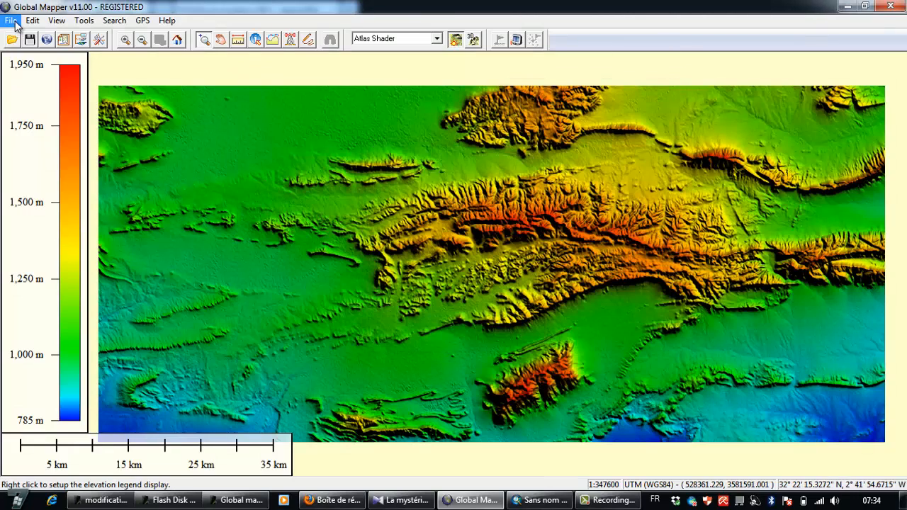
Reopen Oued Al abyad.dem, answering Non to the already-loaded warning
{"action": "left_click", "coordinate": [11, 20]}
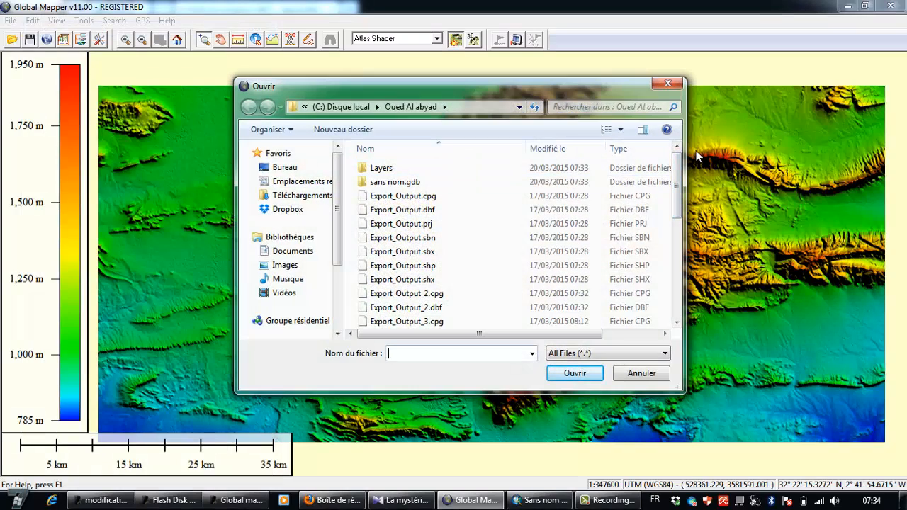
{"action": "scroll", "scroll_direction": "down", "scroll_amount": 3}
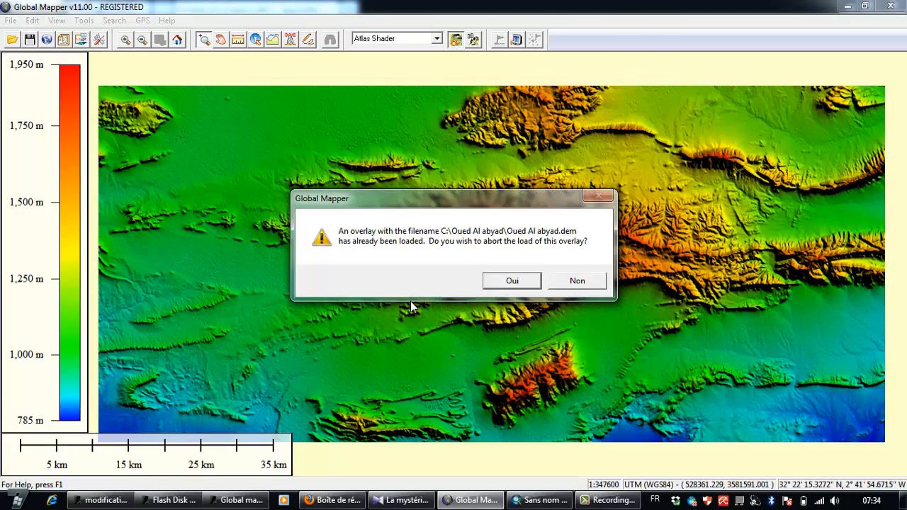
{"action": "mouse_move", "coordinate": [486, 262]}
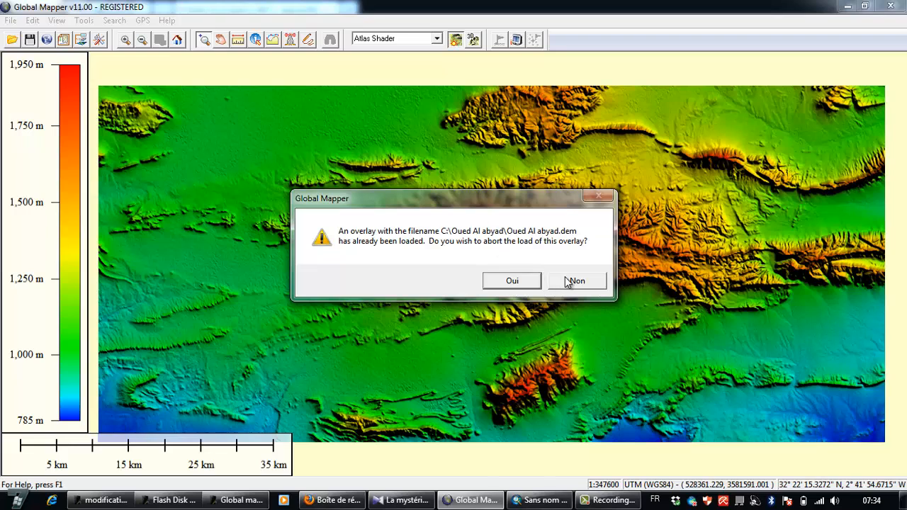
{"action": "left_click", "coordinate": [576, 281]}
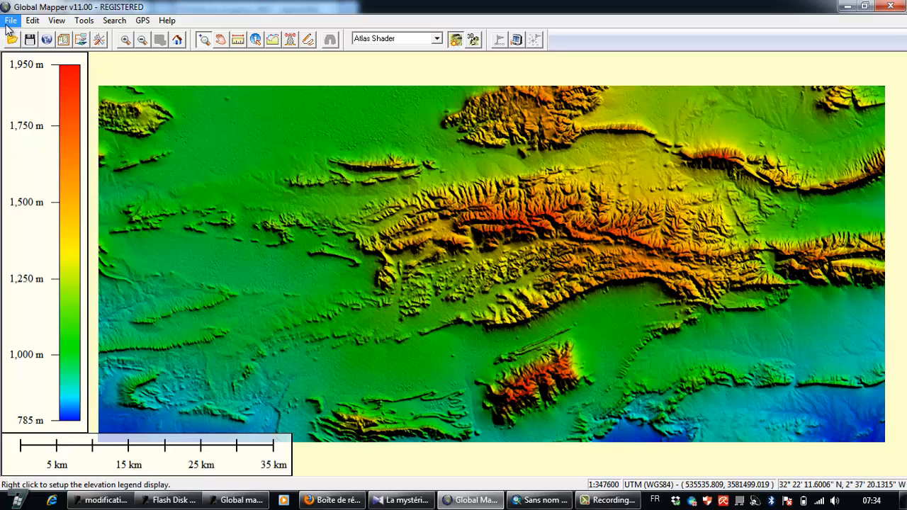
Export the DEM to GeoTIFF as 32-bit floating point elevation samples in meters
{"action": "left_click", "coordinate": [11, 20]}
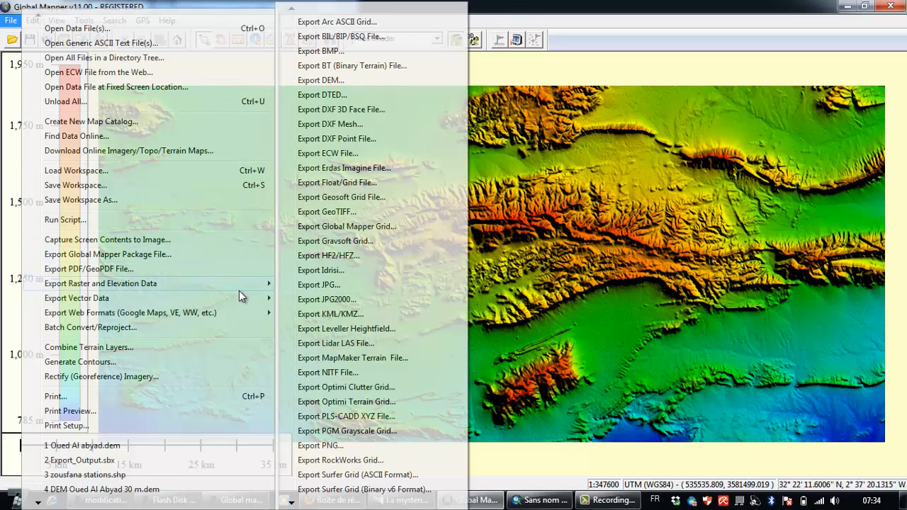
{"action": "mouse_move", "coordinate": [319, 284]}
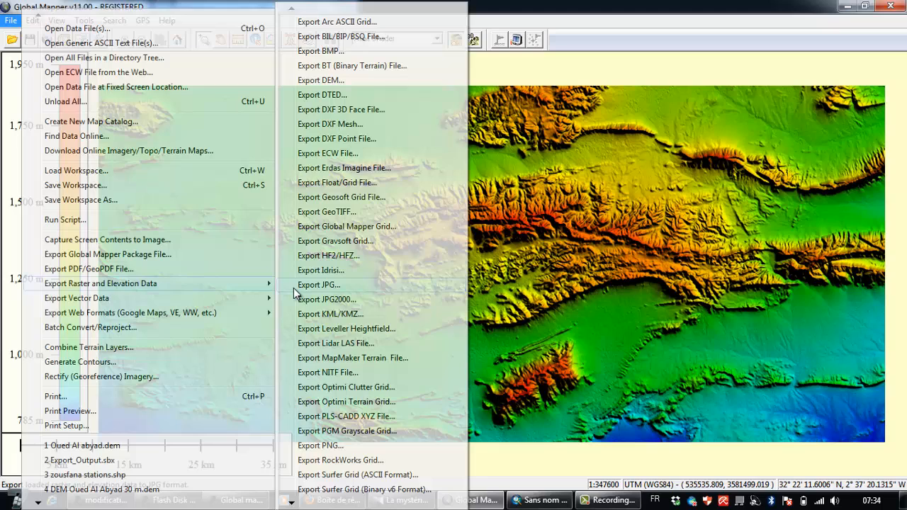
{"action": "mouse_move", "coordinate": [374, 212]}
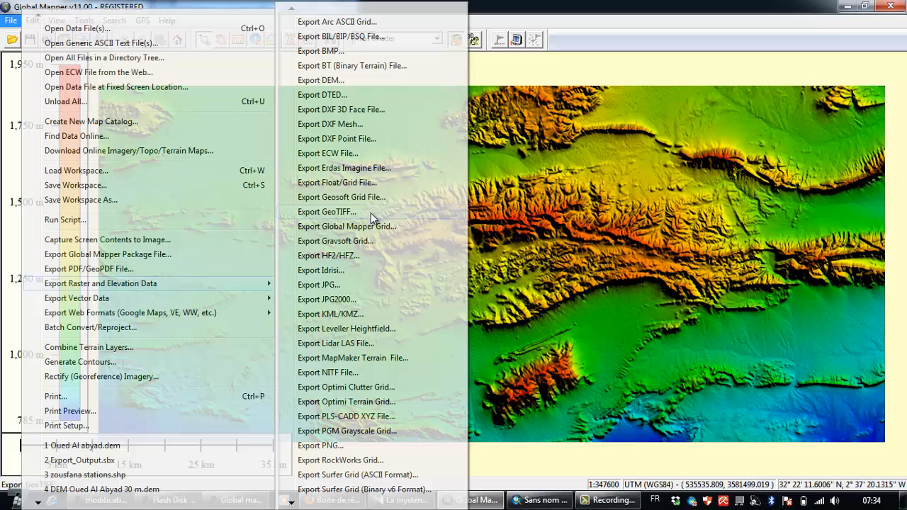
{"action": "left_click", "coordinate": [327, 212]}
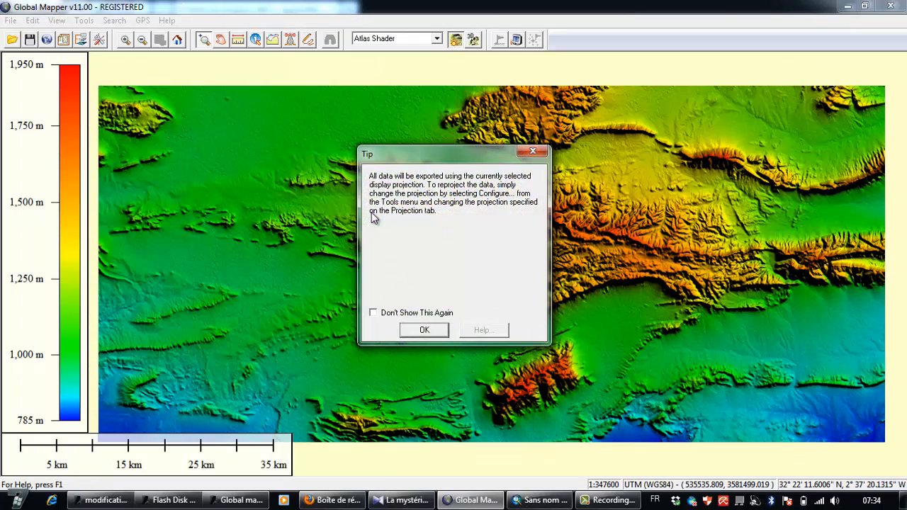
{"action": "left_click", "coordinate": [424, 330]}
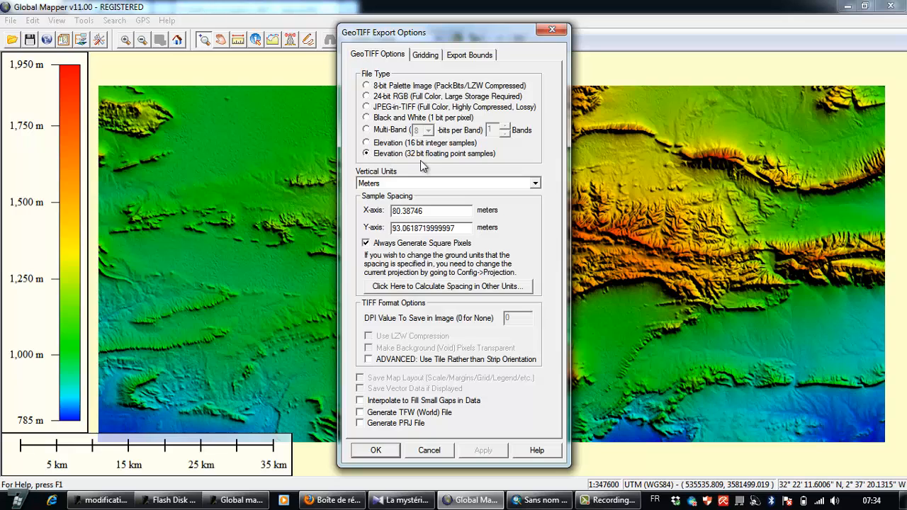
{"action": "mouse_move", "coordinate": [399, 161]}
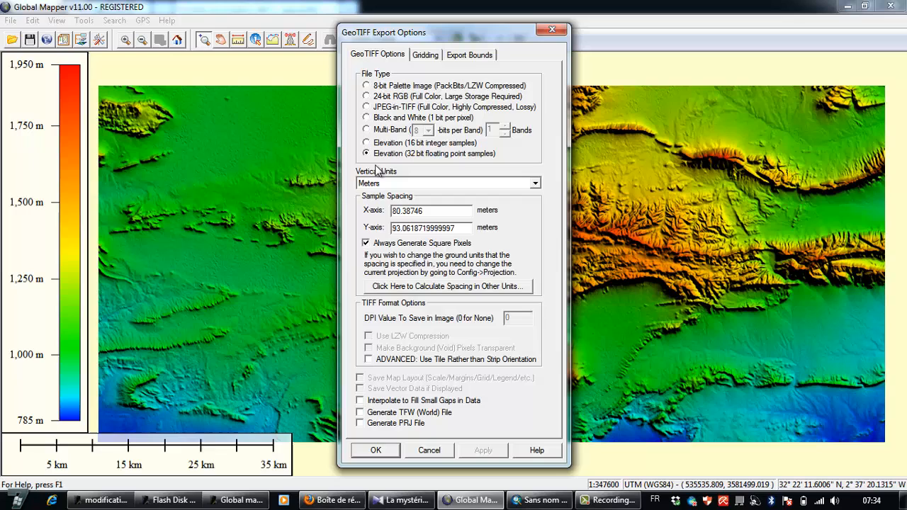
{"action": "mouse_move", "coordinate": [418, 168]}
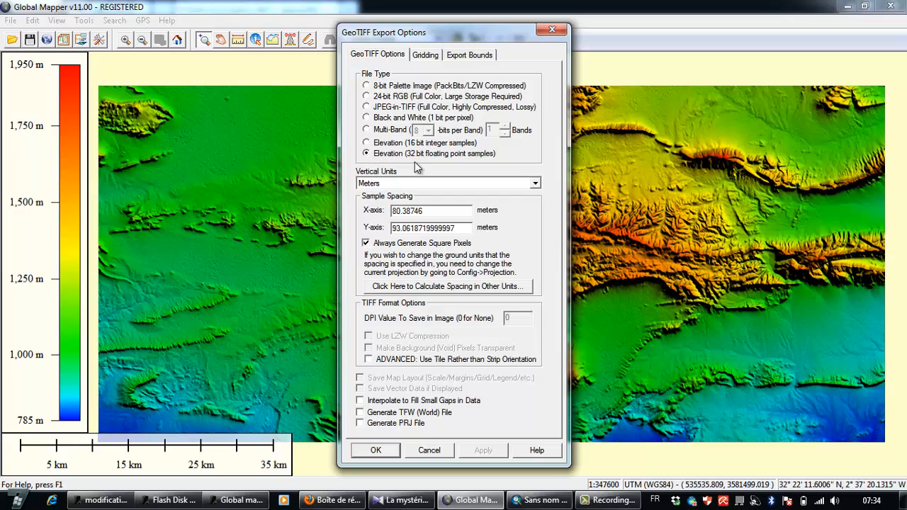
{"action": "mouse_move", "coordinate": [439, 173]}
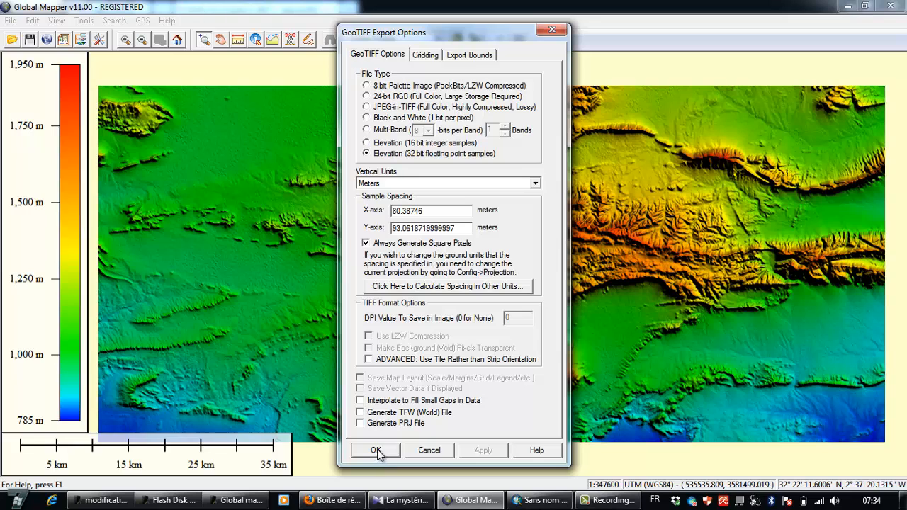
{"action": "left_click", "coordinate": [374, 451]}
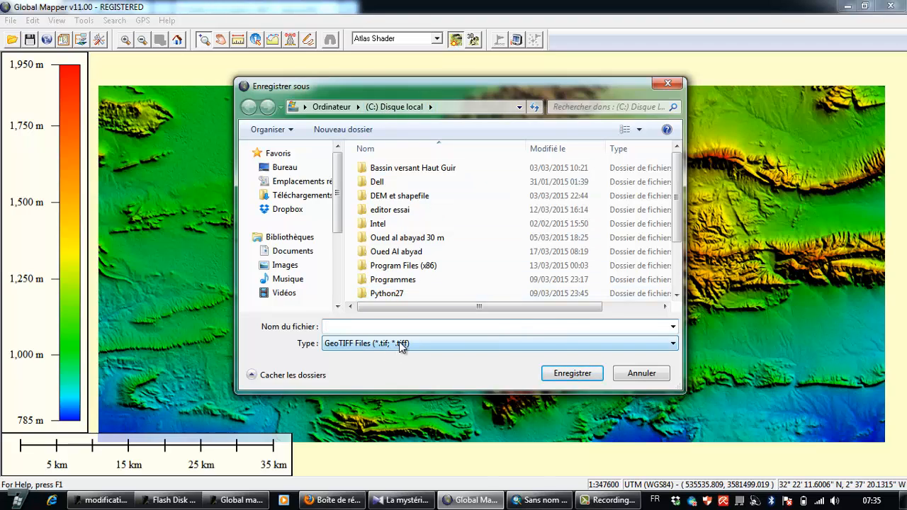
Save the GeoTIFF as 'Test DEM To Geotiff' on C: and switch back to ArcMap
{"action": "type", "text": "Test"}
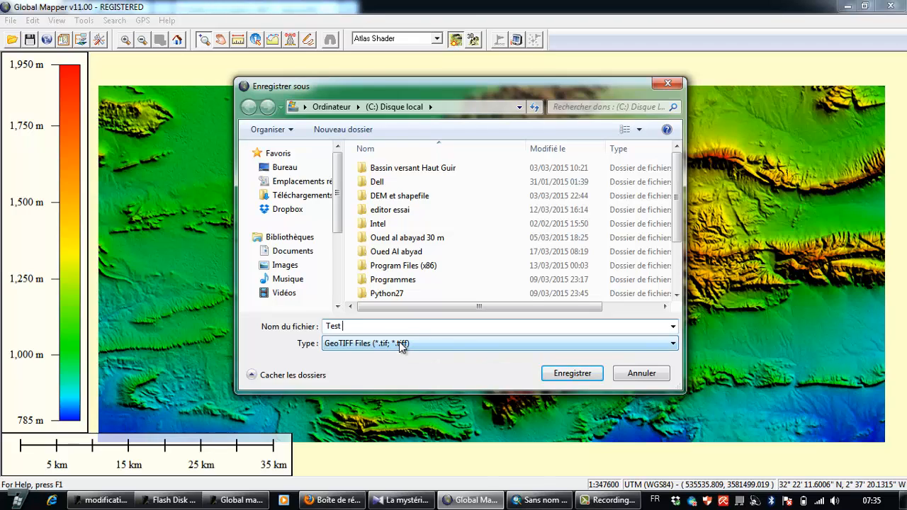
{"action": "type", "text": "DEM To Ge"}
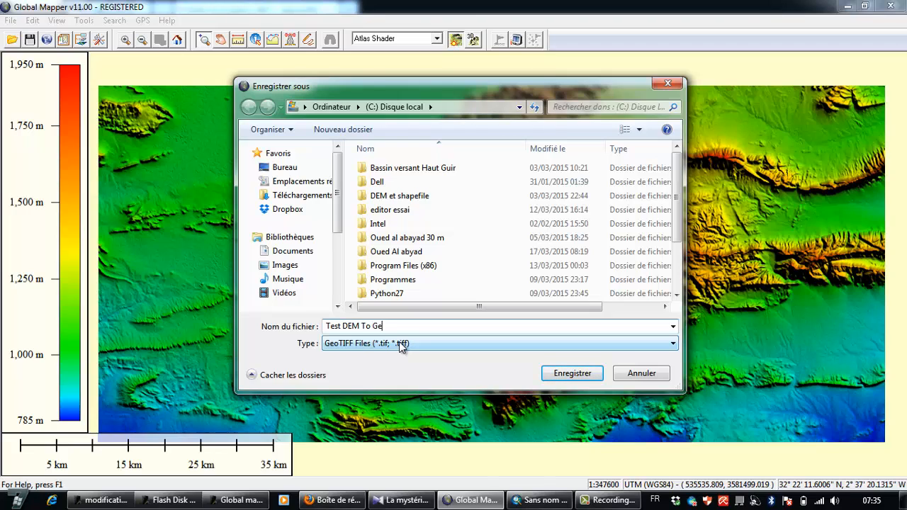
{"action": "type", "text": "tiff"}
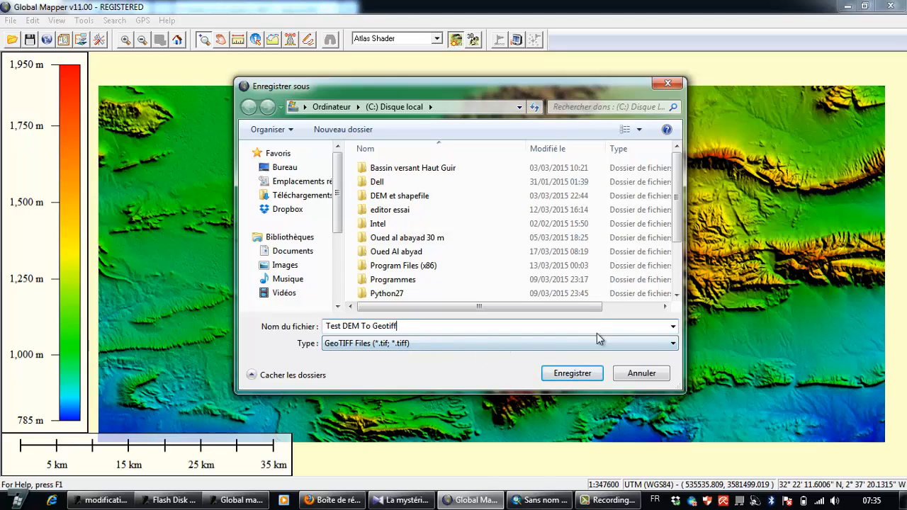
{"action": "left_click", "coordinate": [572, 373]}
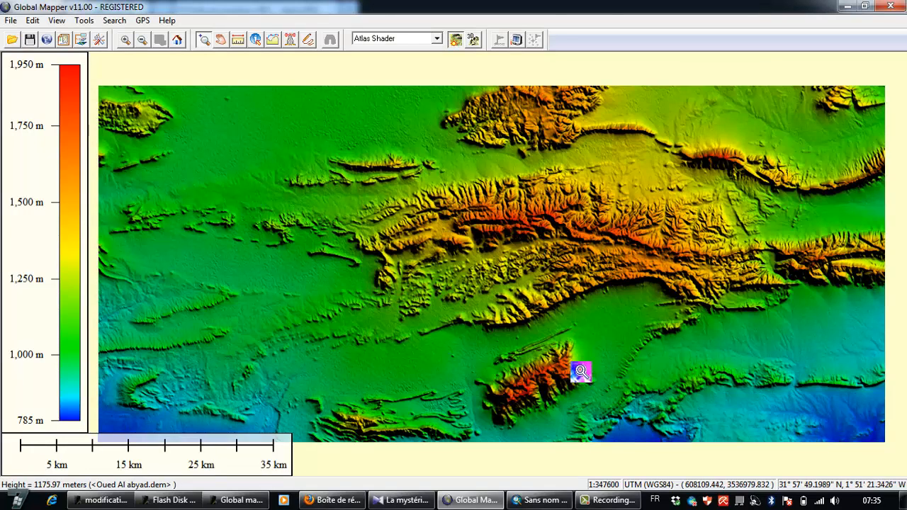
{"action": "left_click", "coordinate": [538, 499]}
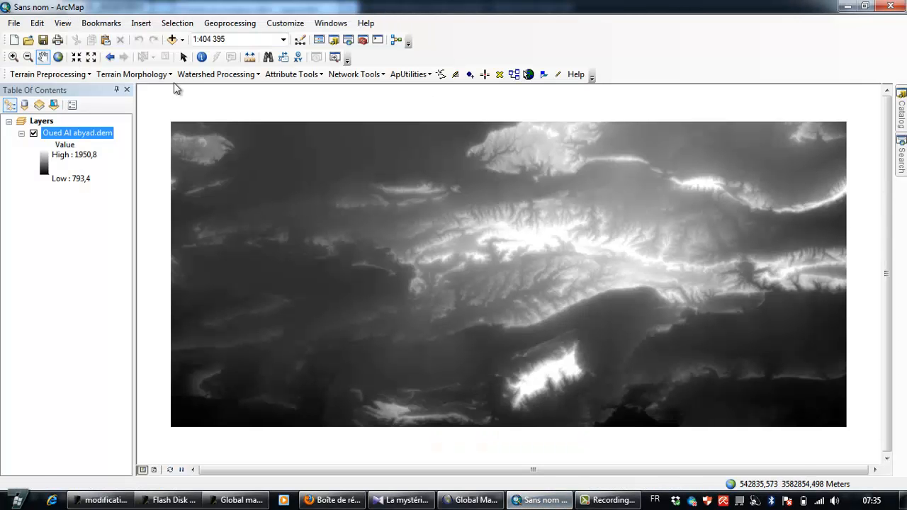
Remove the Oued Al abyad.dem layer and add C:\Test DEM To Geotiff.tif to the map
{"action": "right_click", "coordinate": [77, 132]}
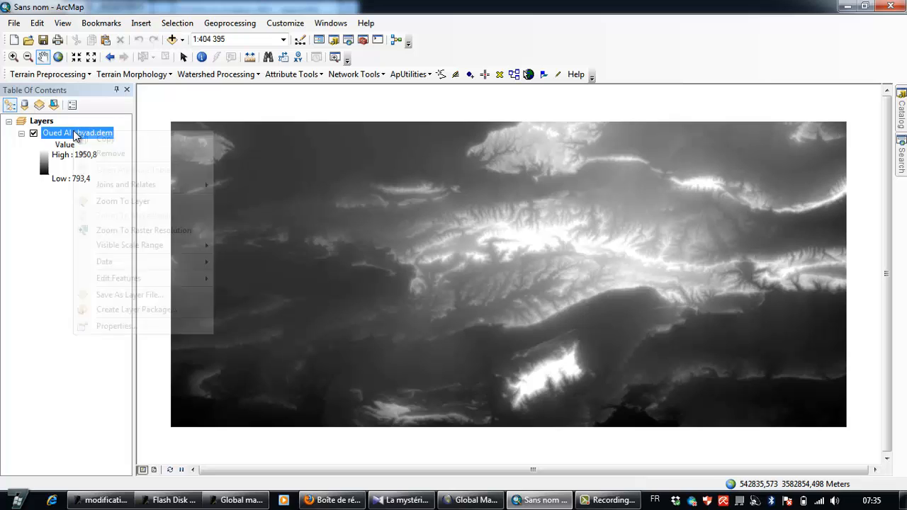
{"action": "left_click", "coordinate": [111, 154]}
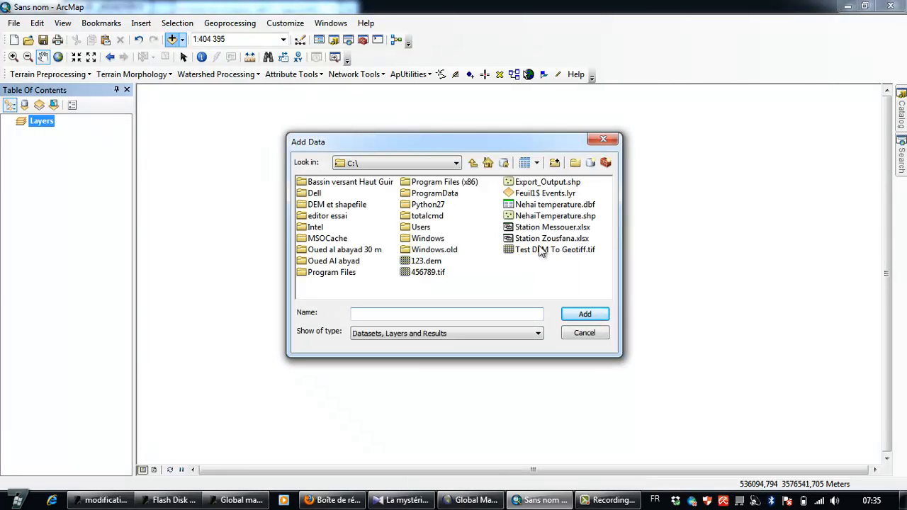
{"action": "double_click", "coordinate": [552, 238]}
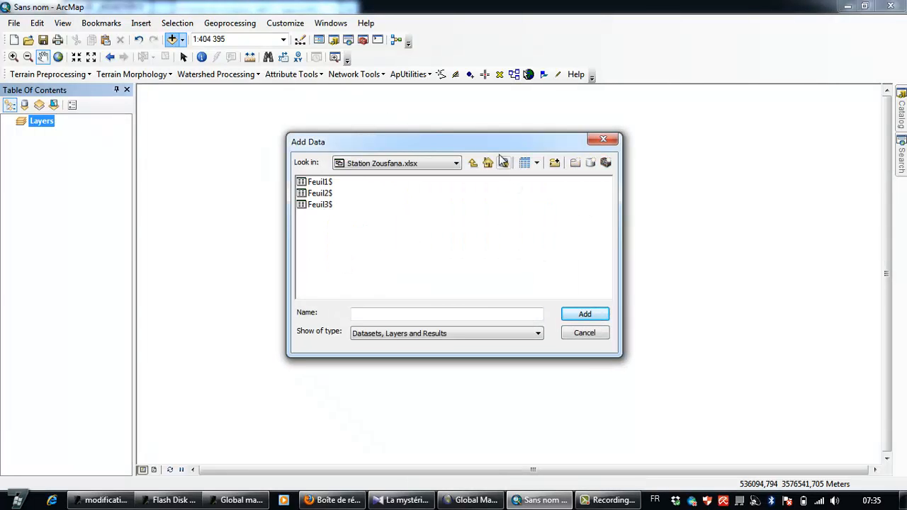
{"action": "left_click", "coordinate": [473, 163]}
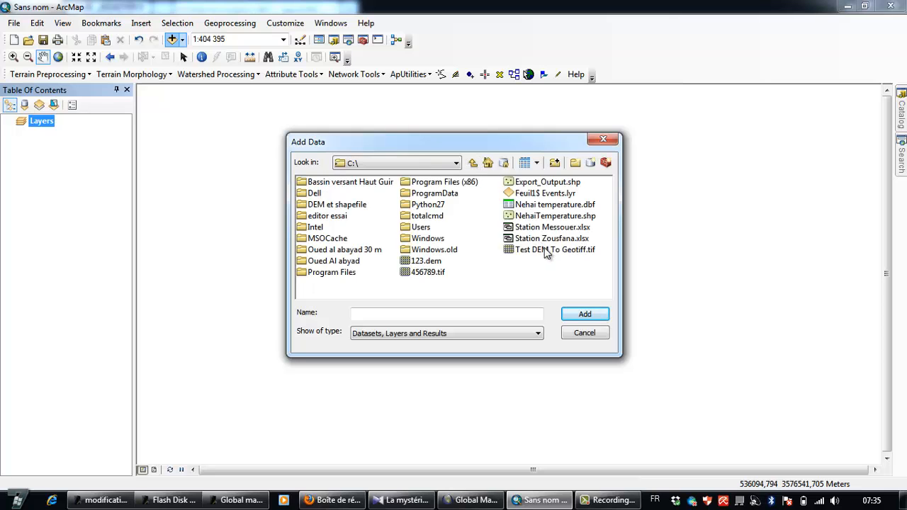
{"action": "left_click", "coordinate": [584, 314]}
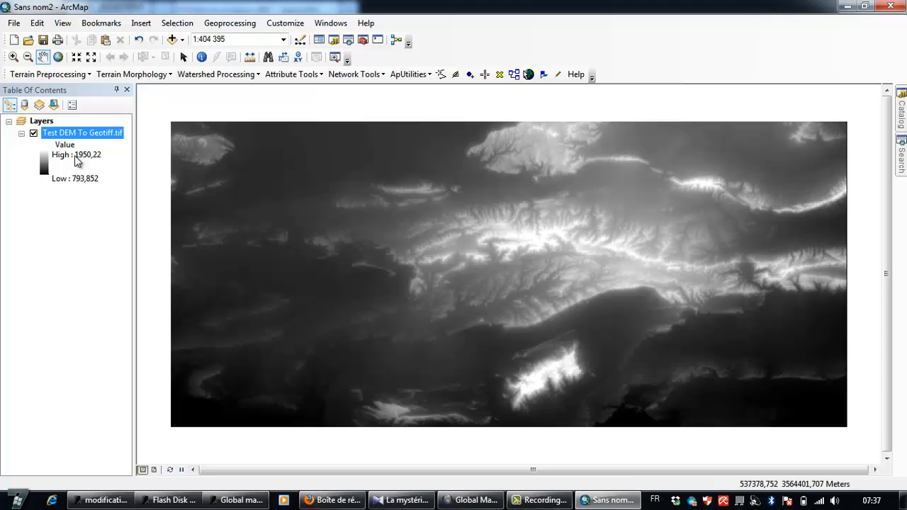
{"action": "left_click", "coordinate": [46, 73]}
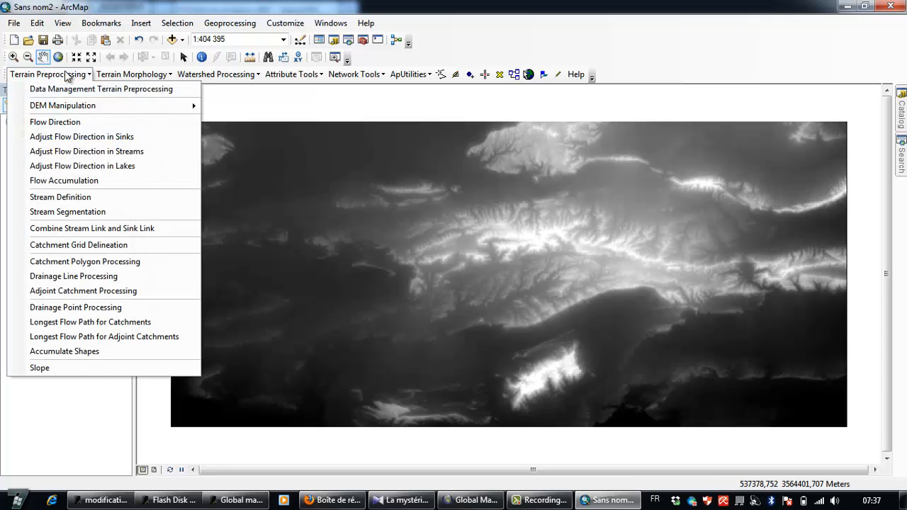
{"action": "mouse_move", "coordinate": [62, 105]}
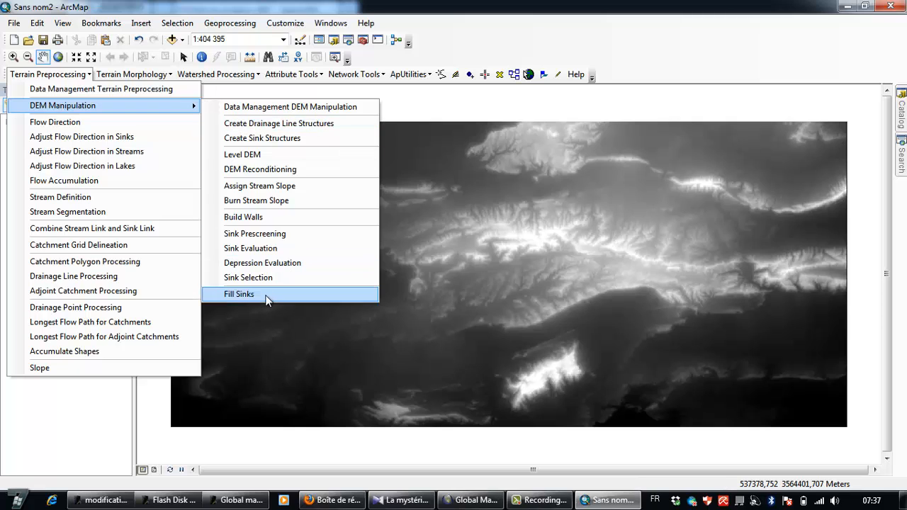
Run Fill Sinks with Fill All on Test DEM To Geotiff.tif, outputting Fil
{"action": "left_click", "coordinate": [239, 294]}
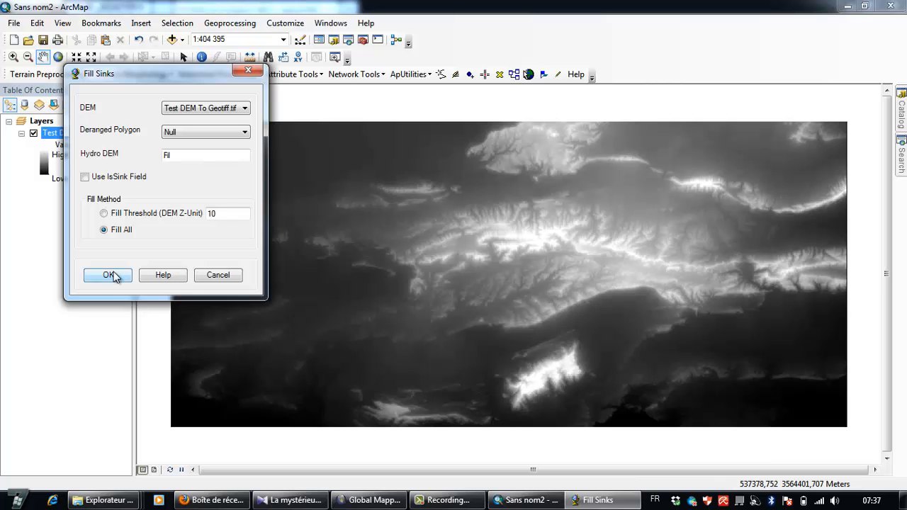
{"action": "left_click", "coordinate": [107, 275]}
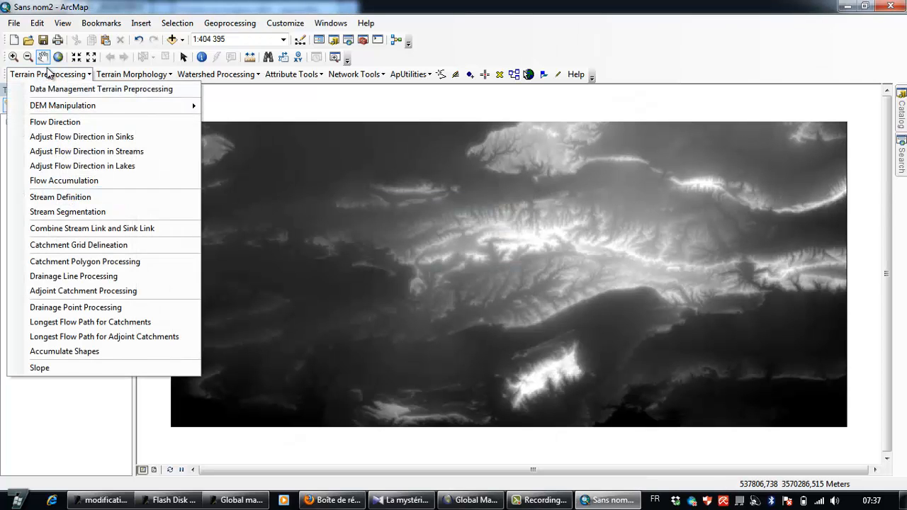
{"action": "mouse_move", "coordinate": [78, 122]}
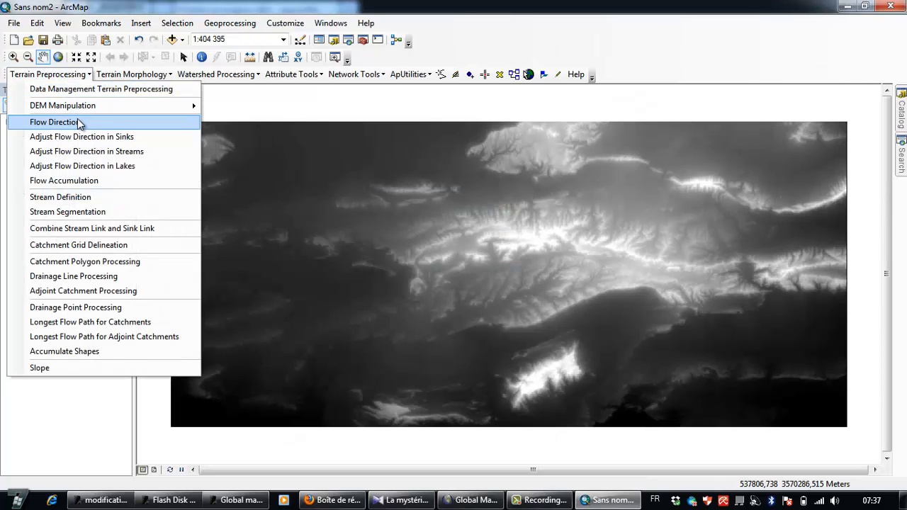
Run Flow Direction on Fil to create Fdr and dismiss the completion message
{"action": "left_click", "coordinate": [53, 121]}
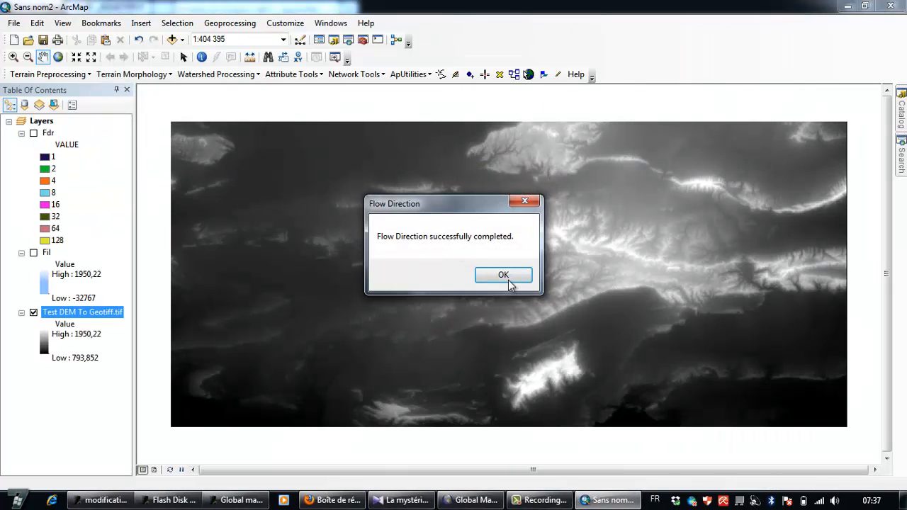
{"action": "left_click", "coordinate": [503, 275]}
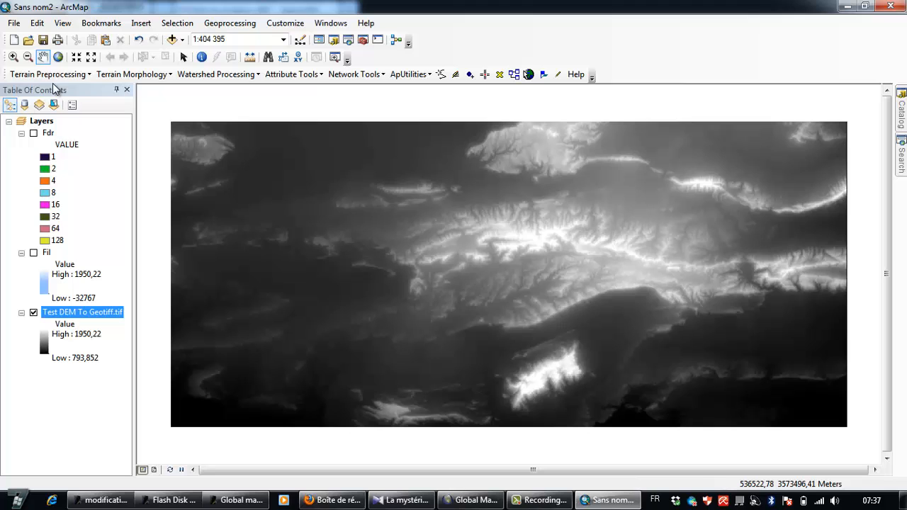
{"action": "left_click", "coordinate": [49, 74]}
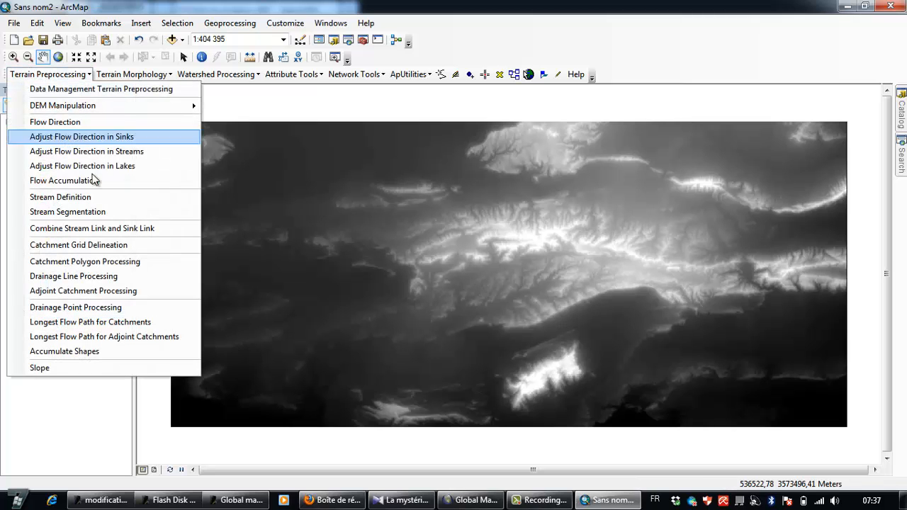
Run Flow Accumulation on Fdr to create Fac, then close the completion message
{"action": "left_click", "coordinate": [62, 180]}
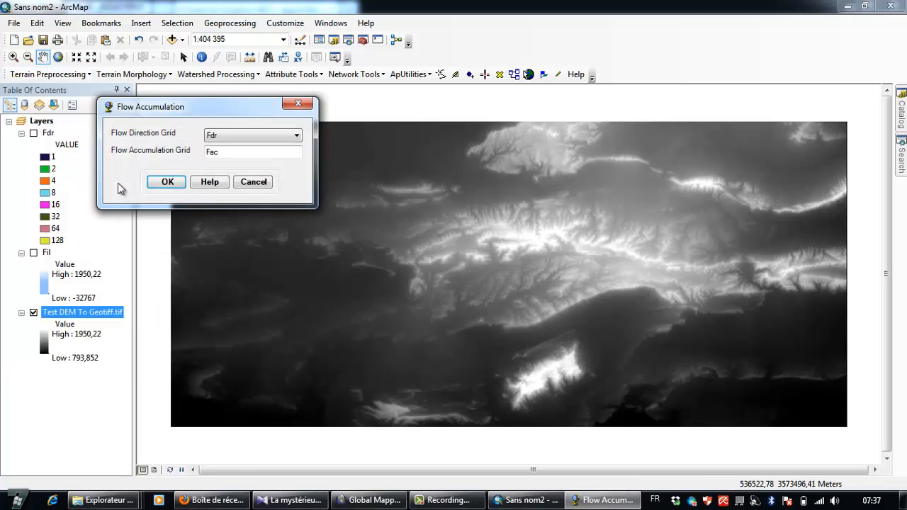
{"action": "left_click", "coordinate": [167, 182]}
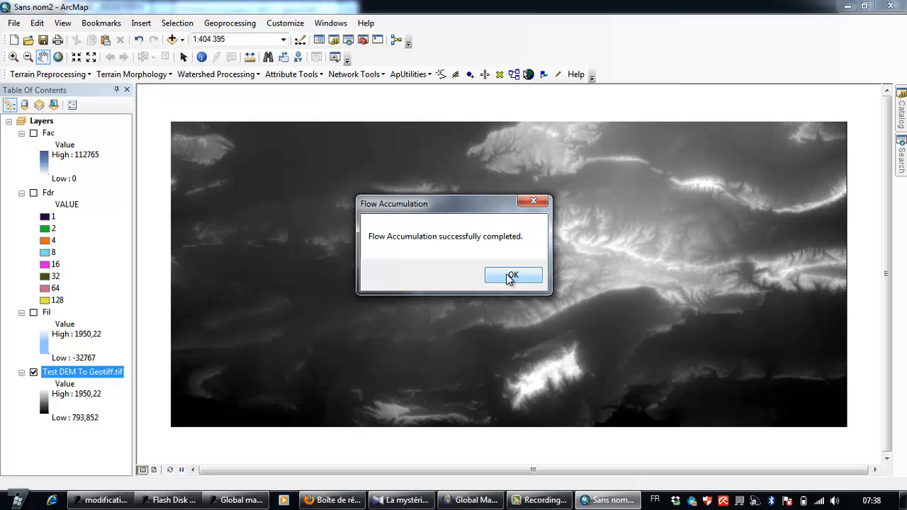
{"action": "left_click", "coordinate": [512, 275]}
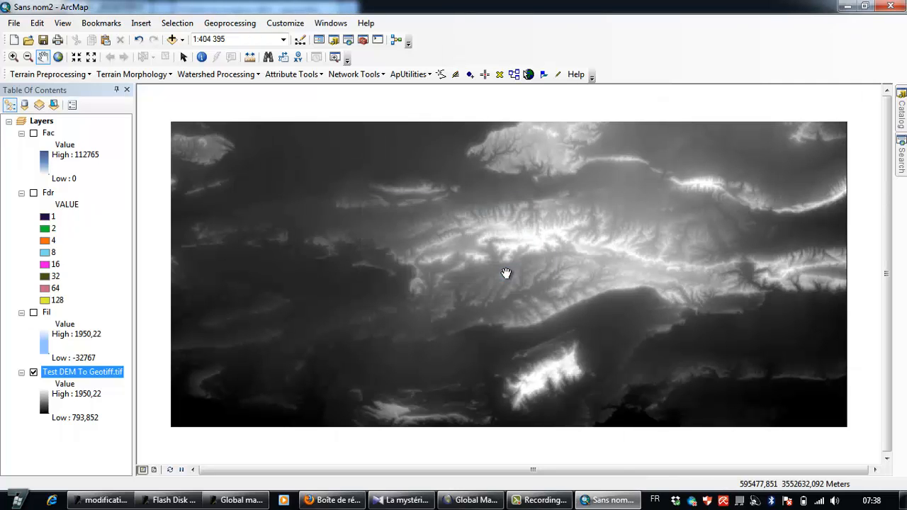